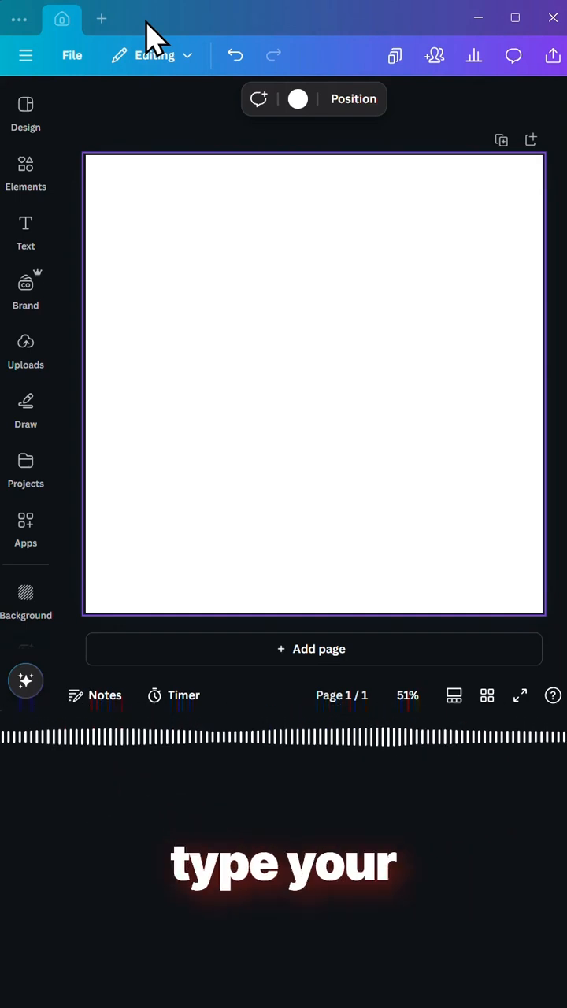
Step: Add a text box reading 'CANVA' at the centre of the page
click(26, 232)
text(CANVA)
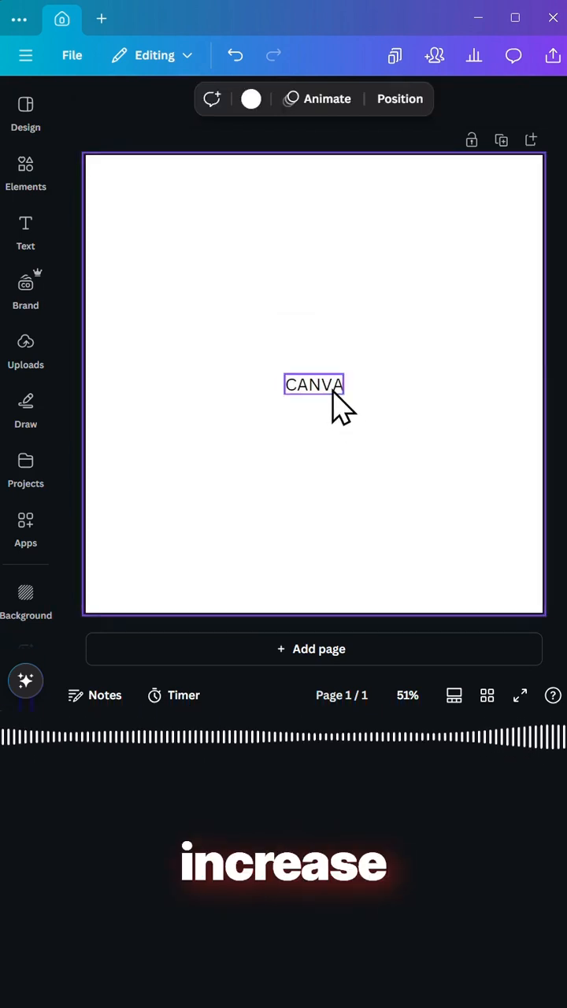
Step: Enlarge the CANVA text to about 84 pt in Canva Sans Bold
click(313, 384)
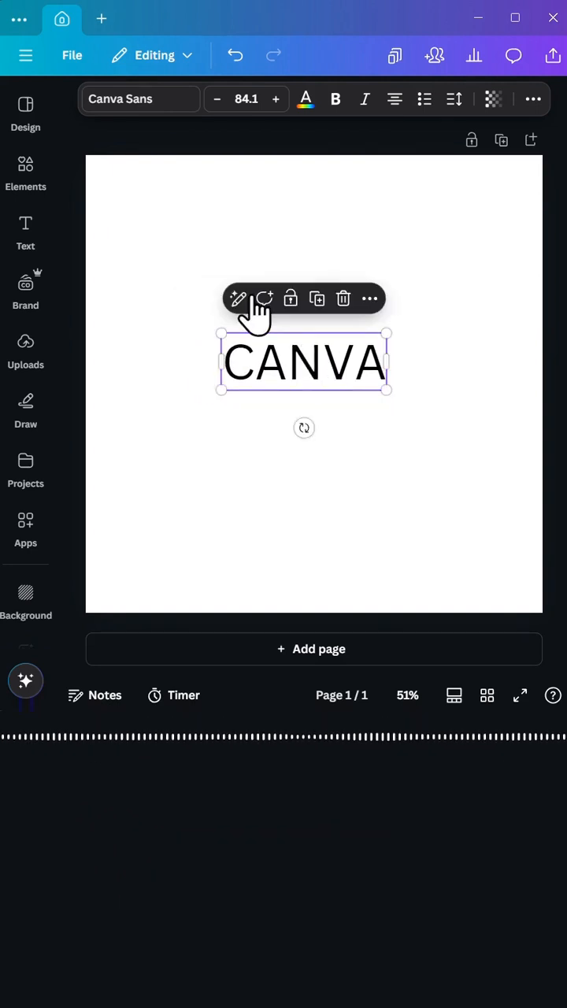
click(140, 98)
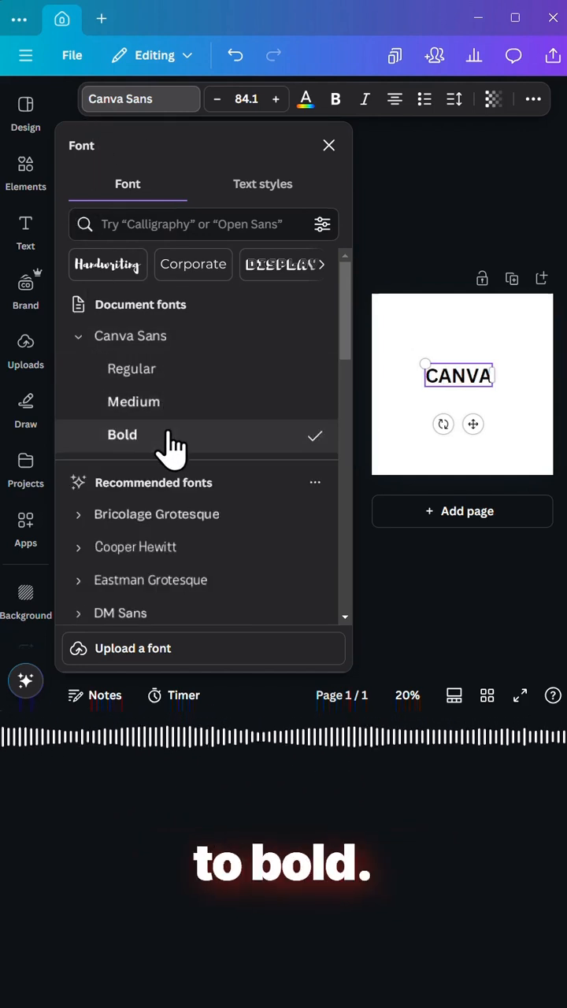
click(122, 435)
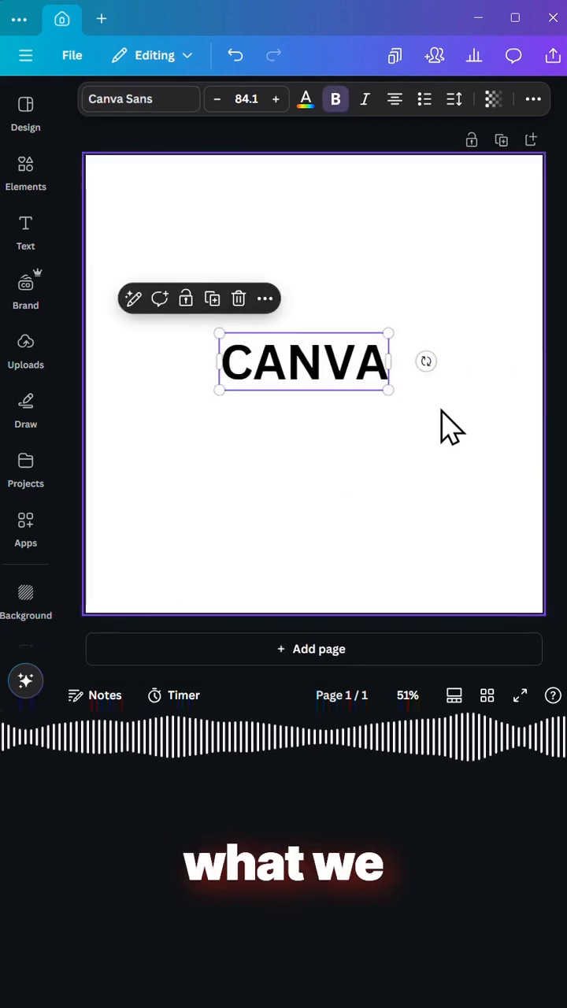
mouse_move(480, 452)
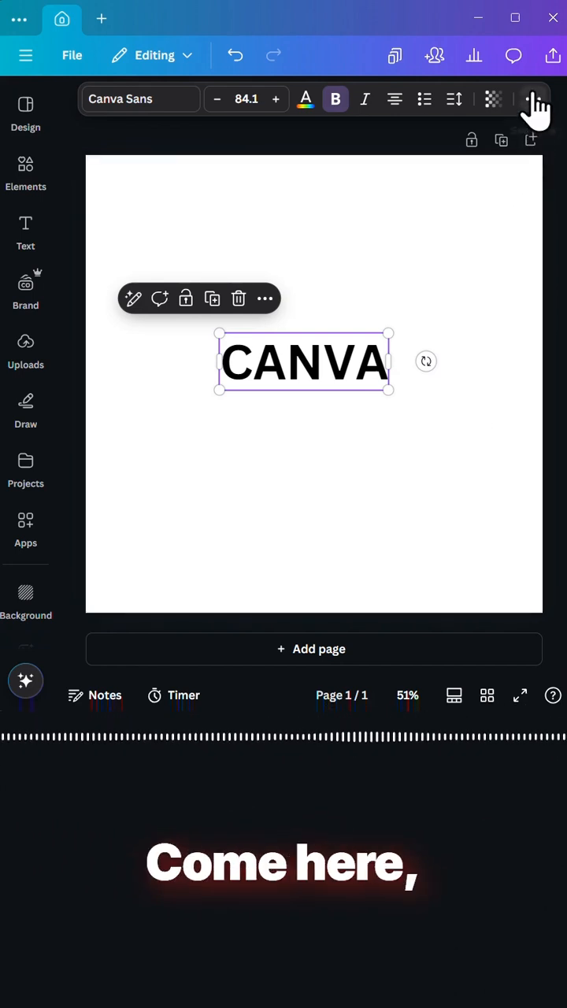
Step: Apply the Neon text effect to CANVA and raise its intensity
click(361, 134)
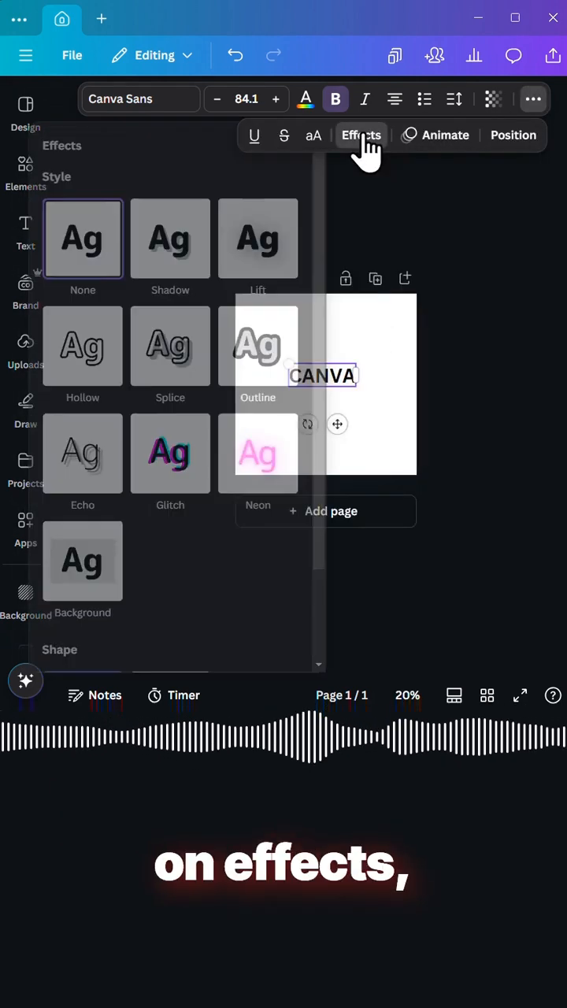
click(284, 452)
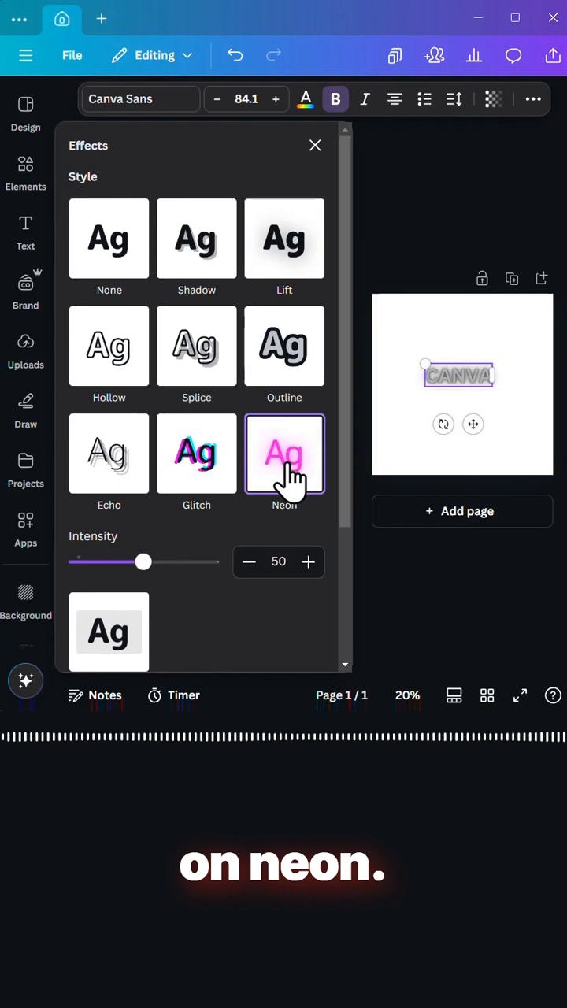
drag(142, 561, 168, 561)
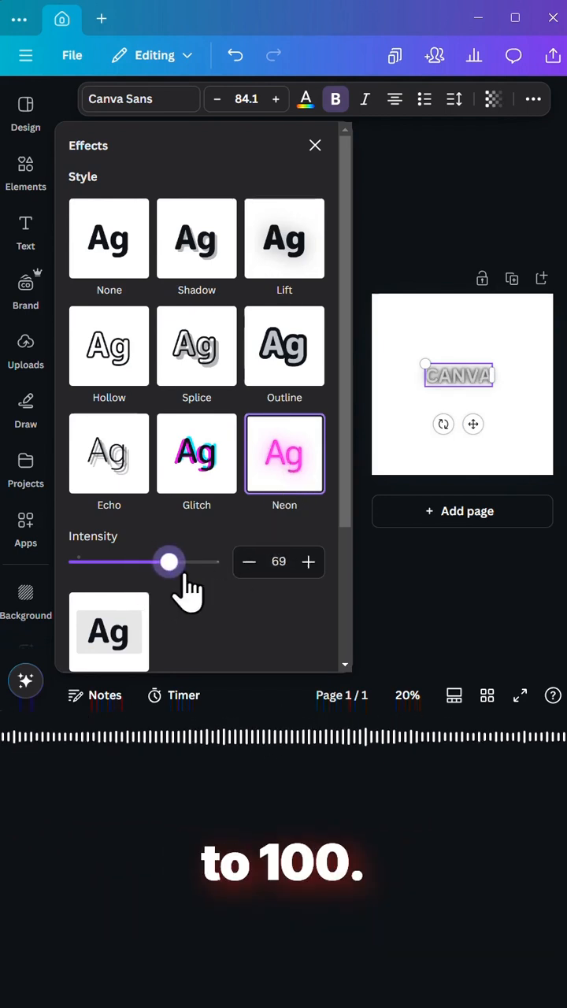
click(315, 145)
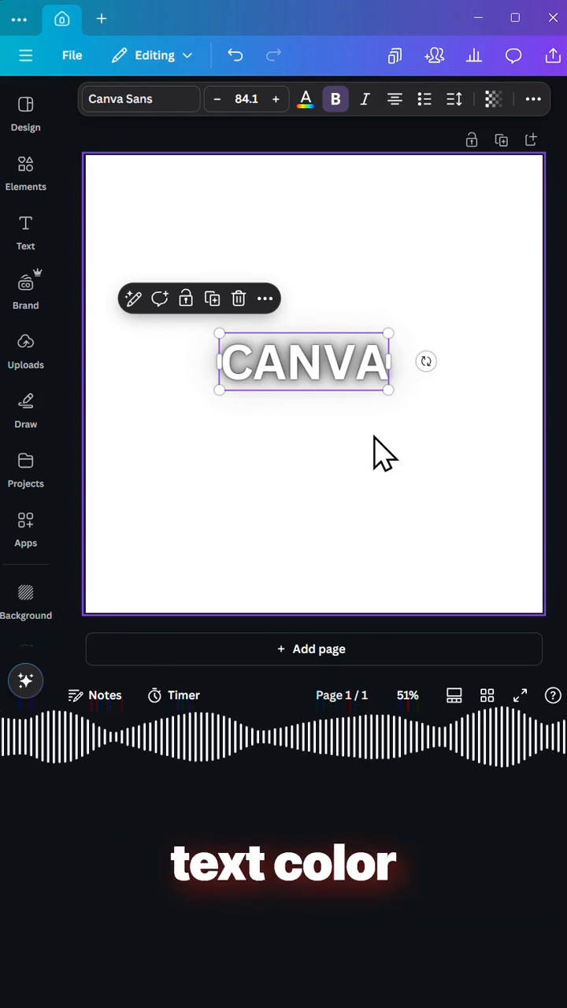
Step: Set the text colour to orange so the neon glows orange
click(306, 98)
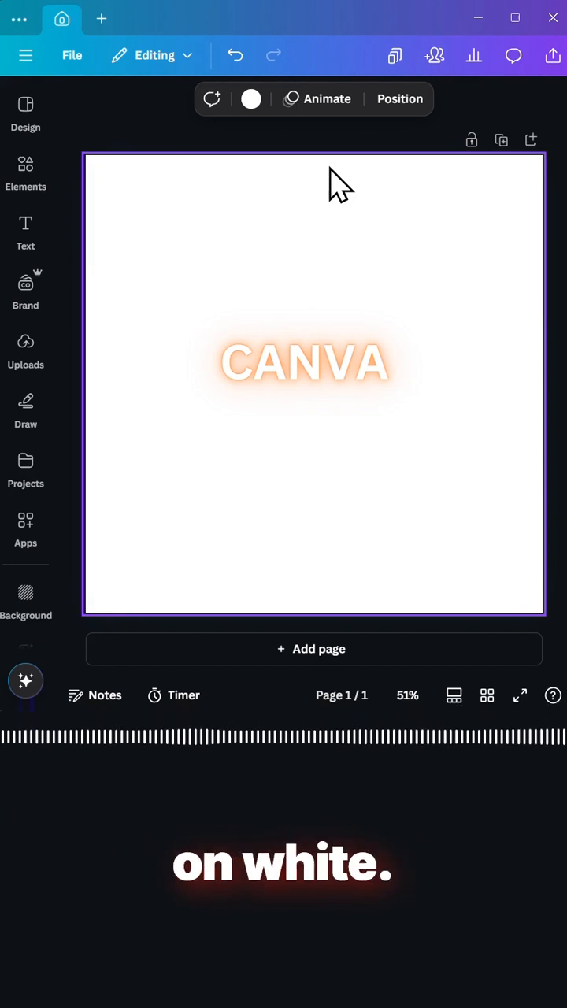
Step: Fill the page background with dark maroon, then reselect the CANVA text
click(250, 98)
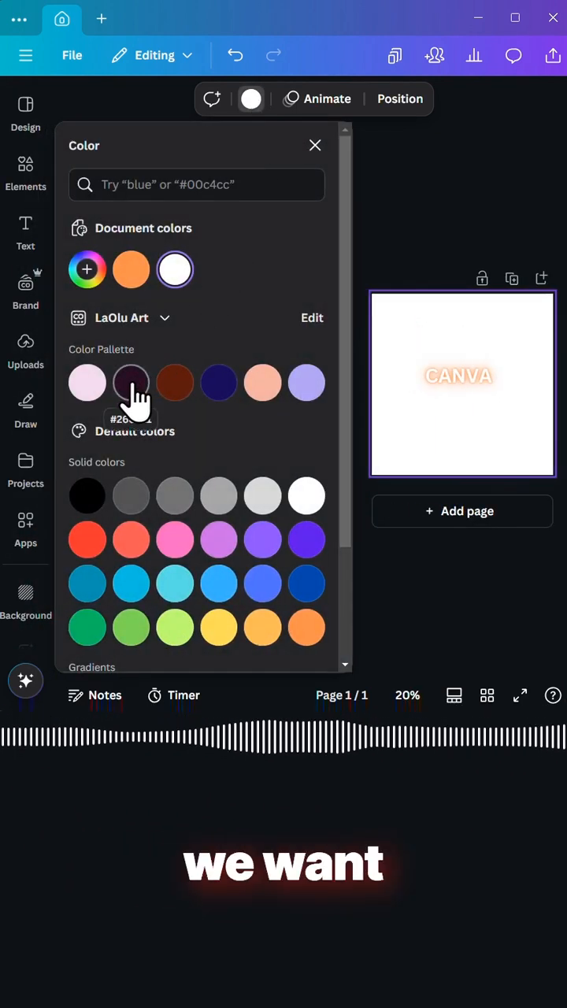
click(131, 383)
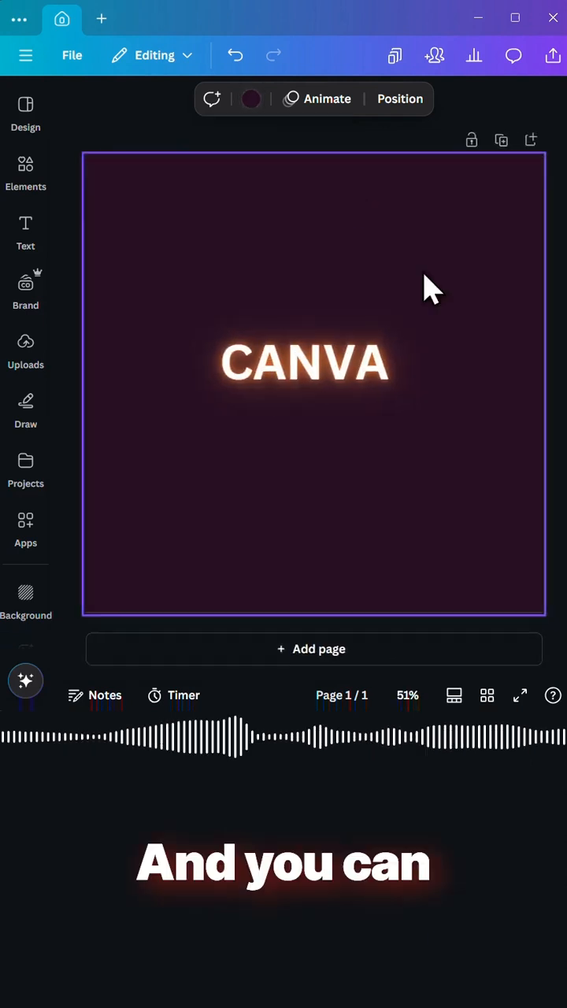
click(305, 362)
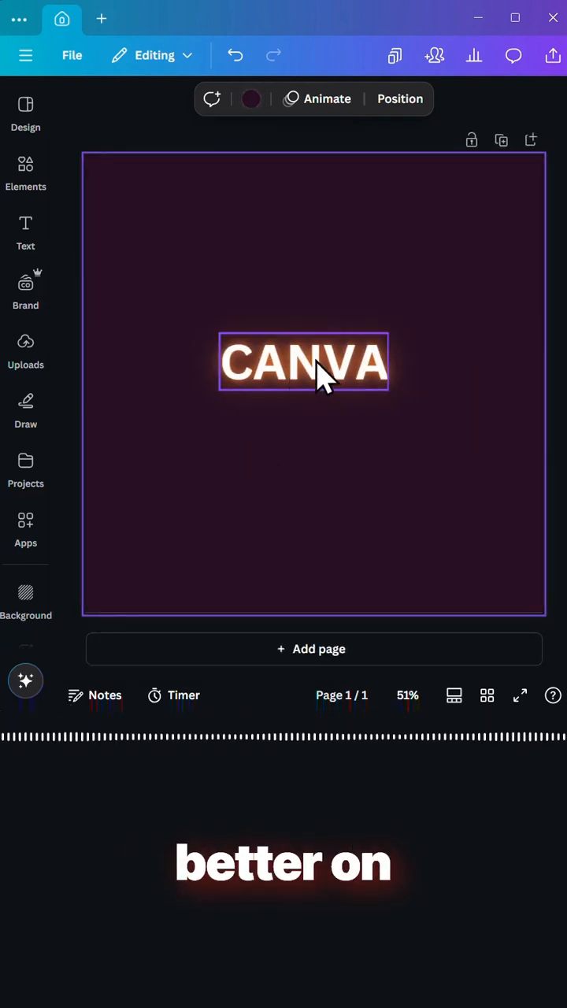